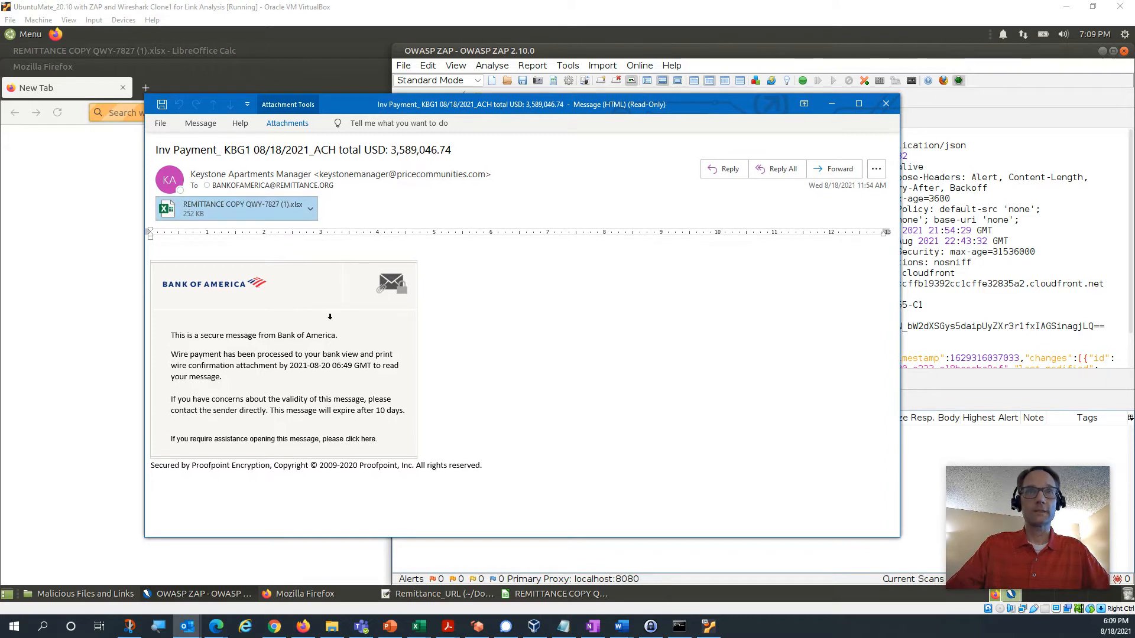
pyautogui.moveTo(330, 320)
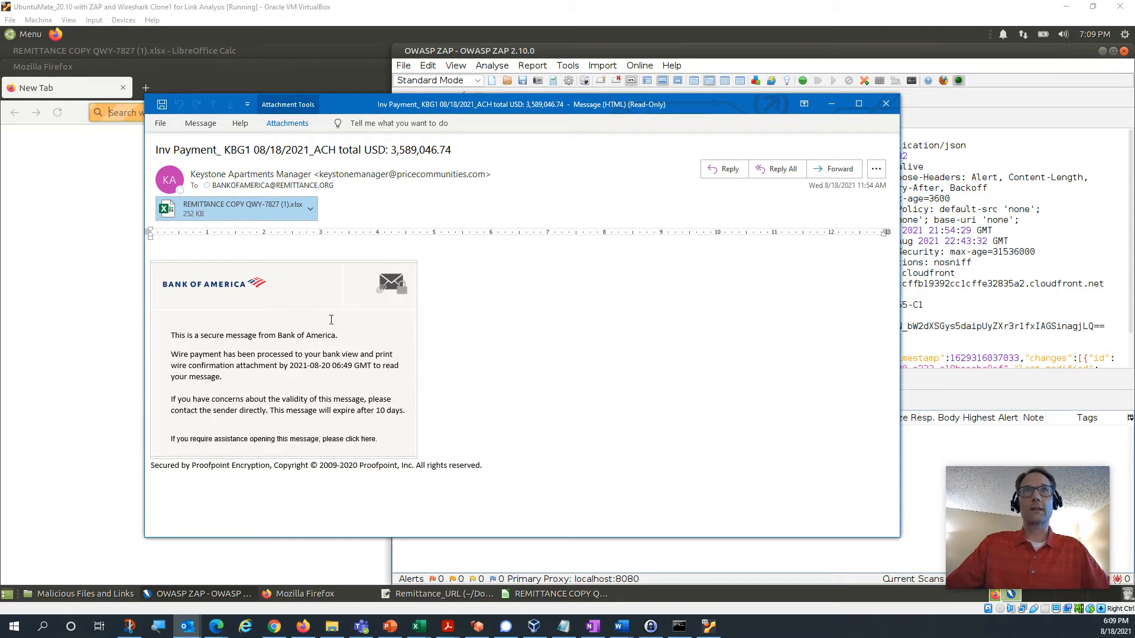
pyautogui.moveTo(383, 316)
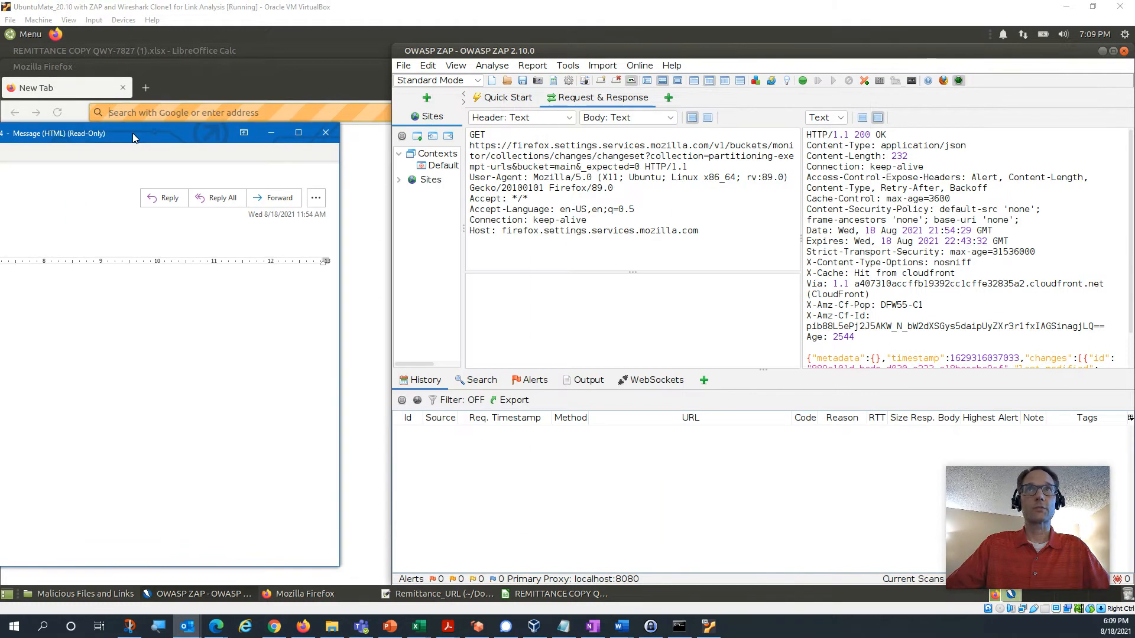
# Step: Minimize the Bank of America payment email in Outlook to reveal the OWASP ZAP virtual machine
pyautogui.click(325, 132)
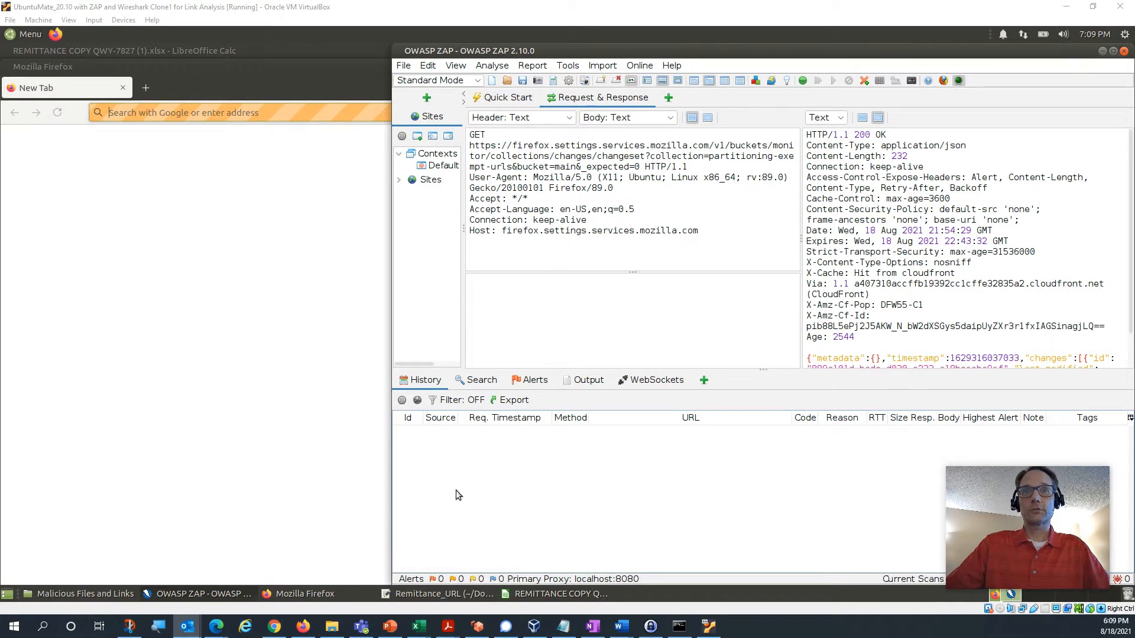
pyautogui.moveTo(558, 593)
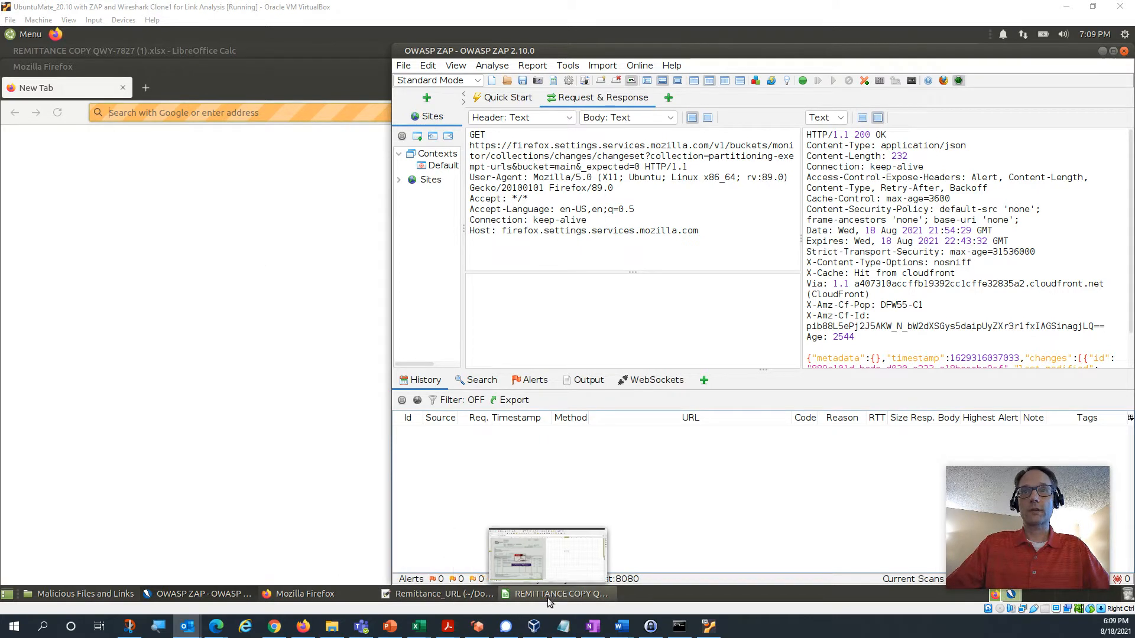
# Step: Bring the REMITTANCE COPY spreadsheet with its View Now image to the front in LibreOffice Calc
pyautogui.click(557, 593)
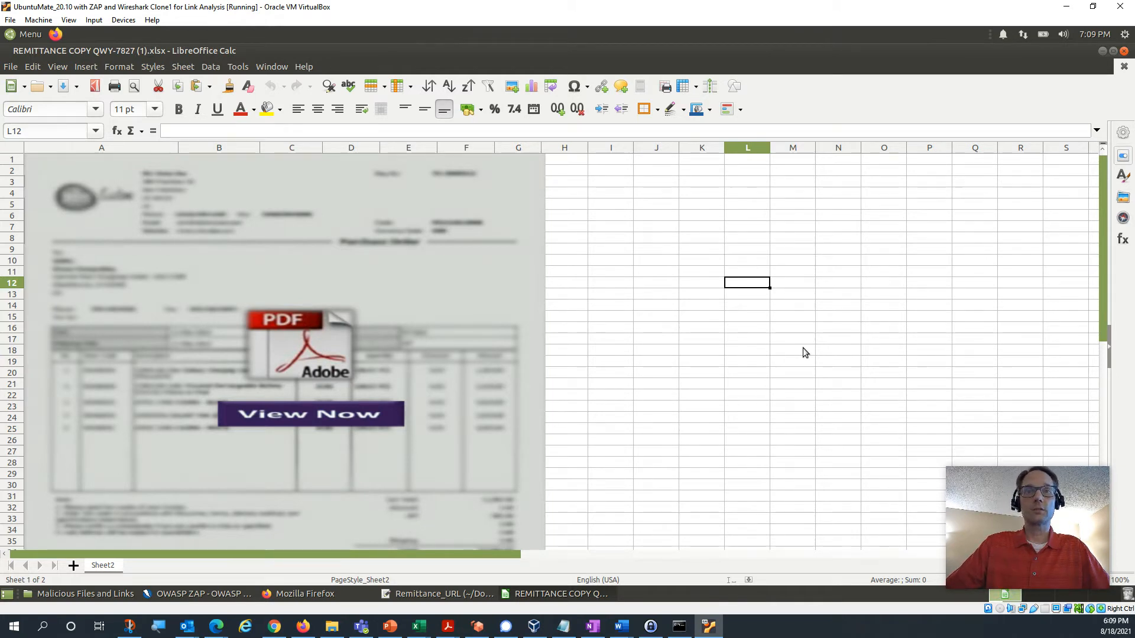
pyautogui.moveTo(796, 348)
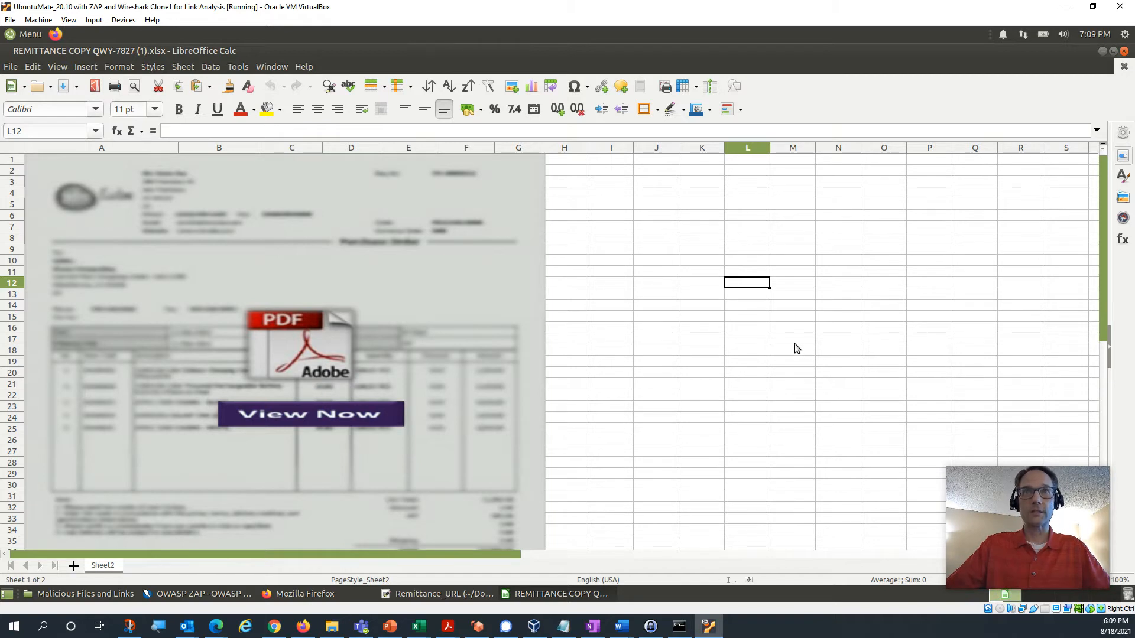
pyautogui.moveTo(303, 415)
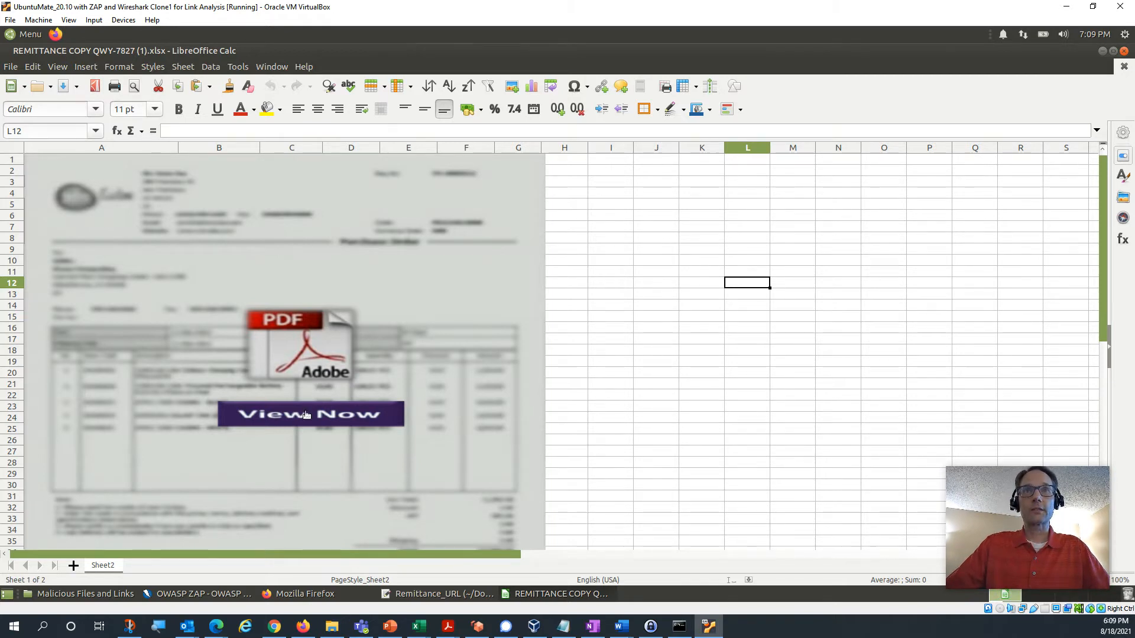
pyautogui.moveTo(310, 414)
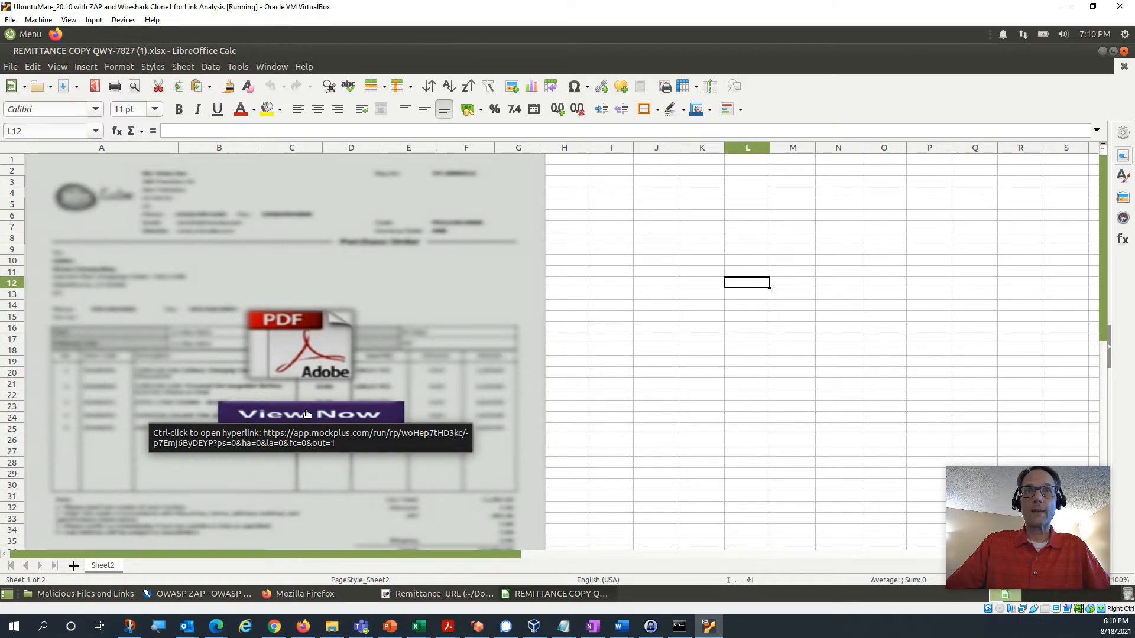
pyautogui.moveTo(790, 374)
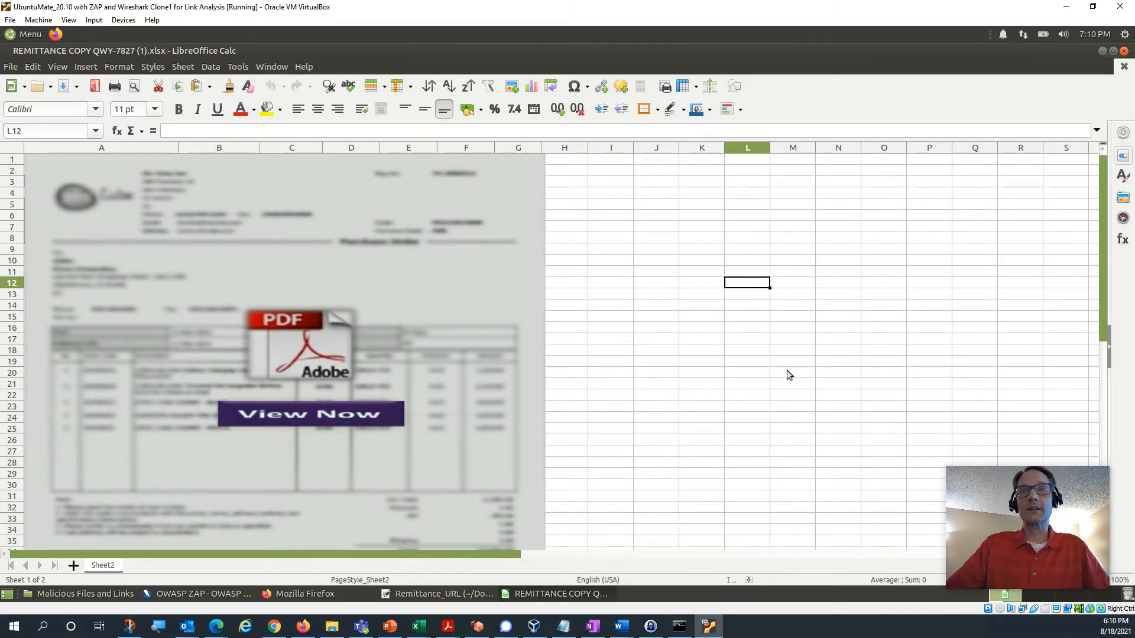
pyautogui.moveTo(438, 593)
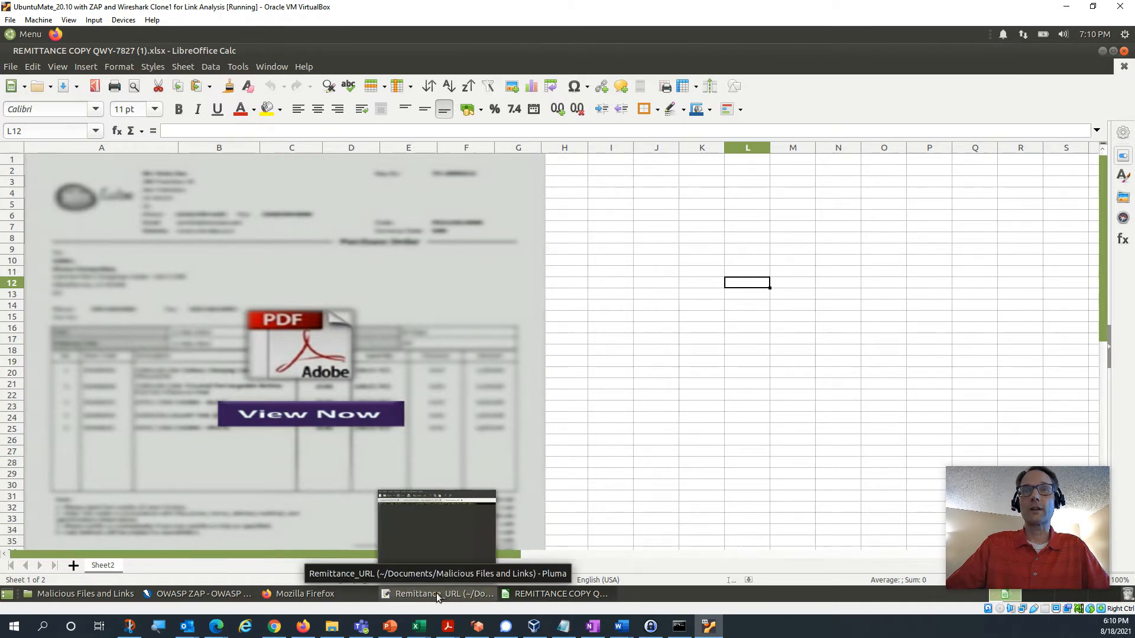
# Step: Select and copy the mockplus URL from the Remittance_URL note, then bring Firefox and ZAP forward
pyautogui.click(437, 594)
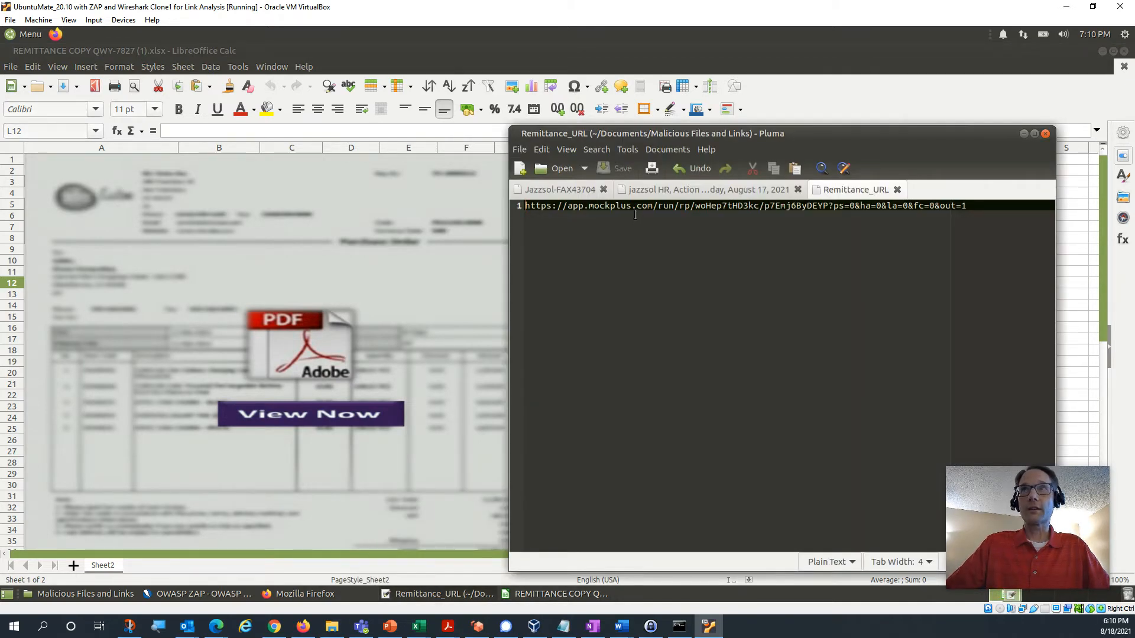
pyautogui.tripleClick(724, 206)
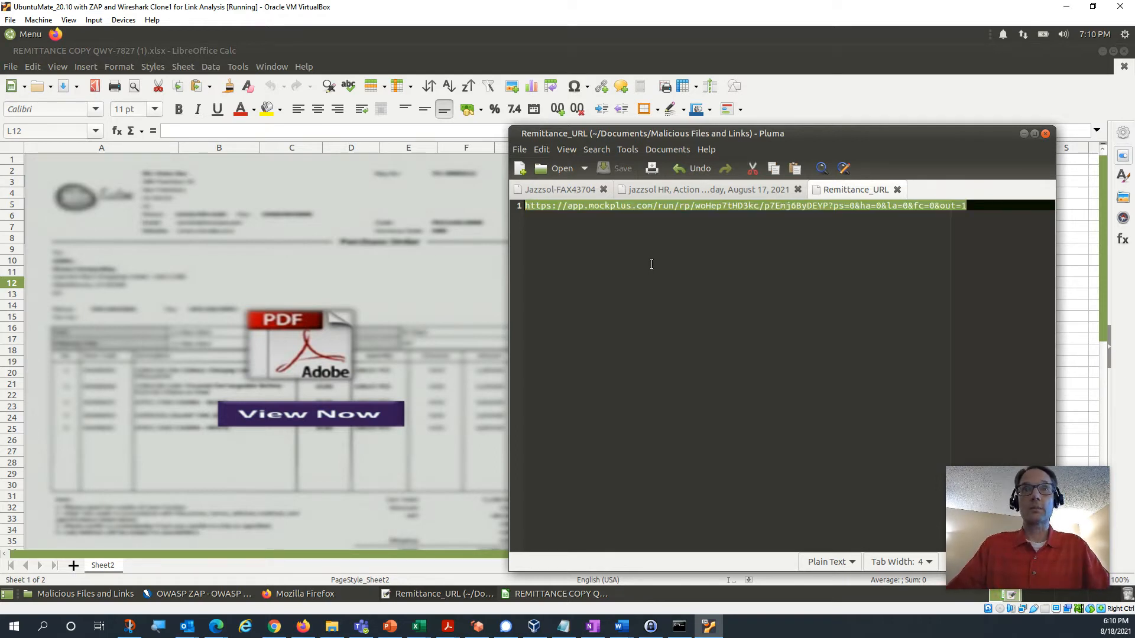
pyautogui.click(297, 593)
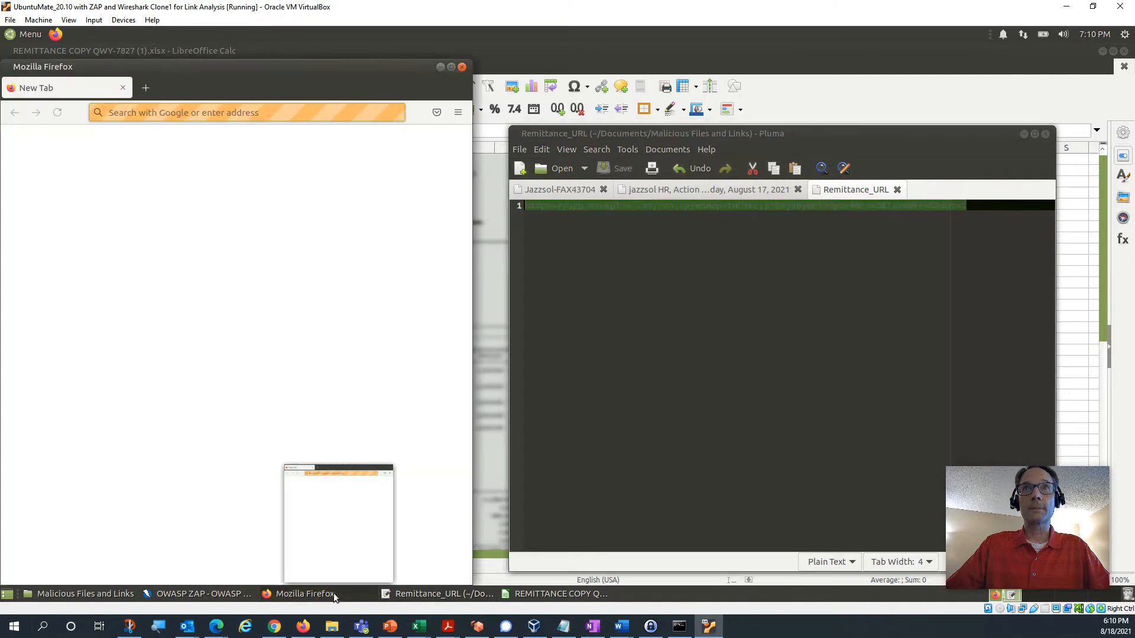
pyautogui.moveTo(200, 593)
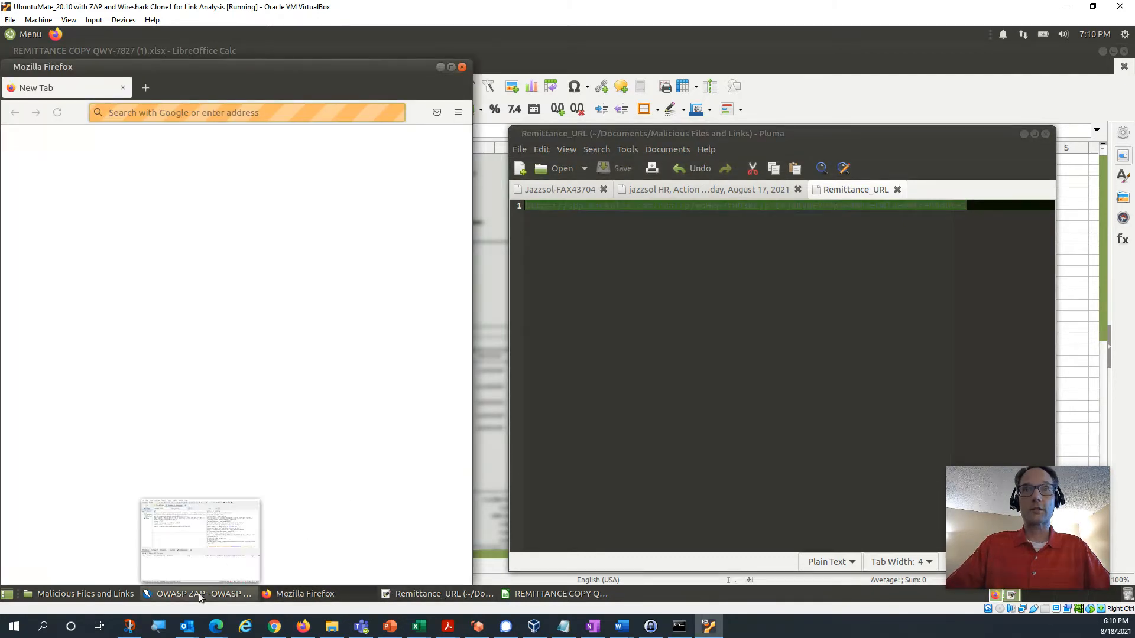
pyautogui.click(199, 594)
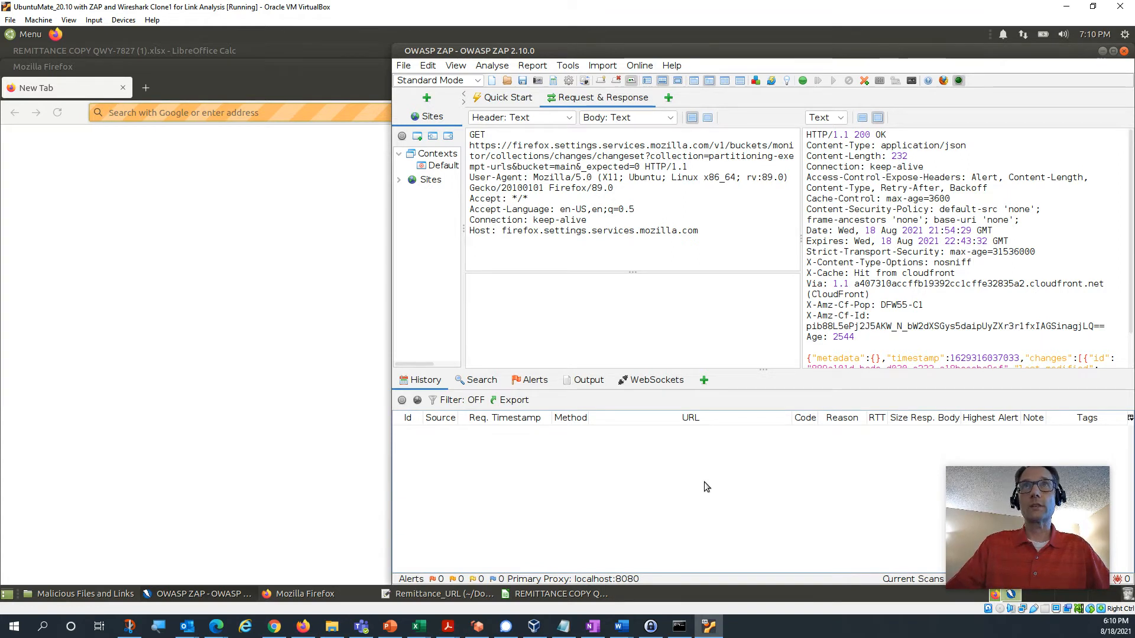
# Step: Load the mockplus link in Firefox and inspect its captured GET with 200 OK response in ZAP
pyautogui.click(217, 112)
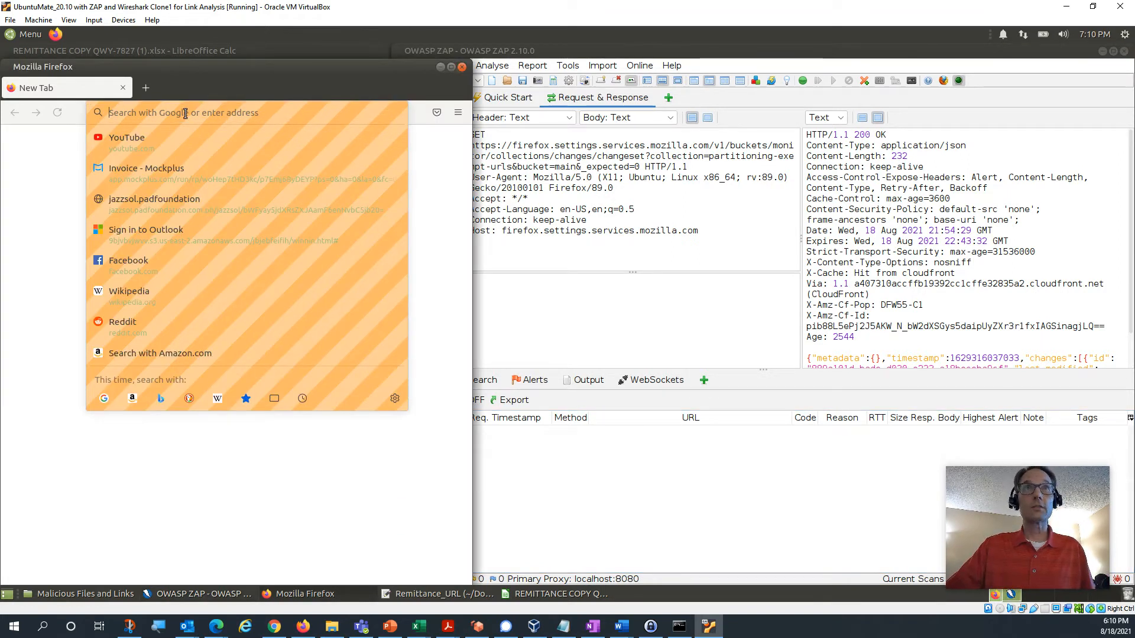
pyautogui.click(146, 174)
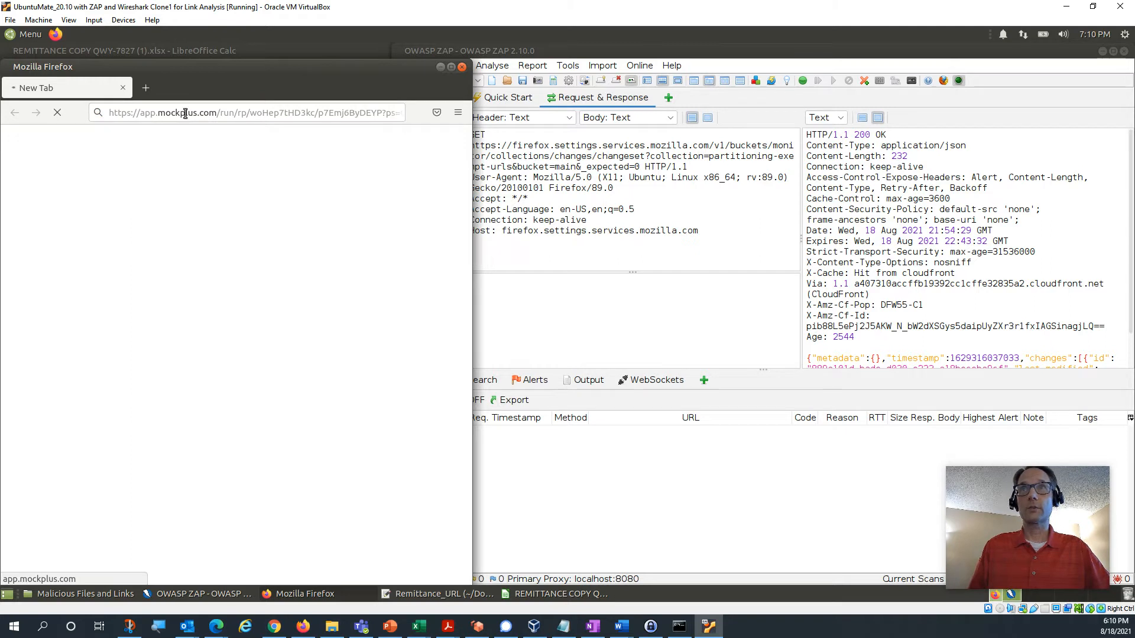
pyautogui.moveTo(325, 443)
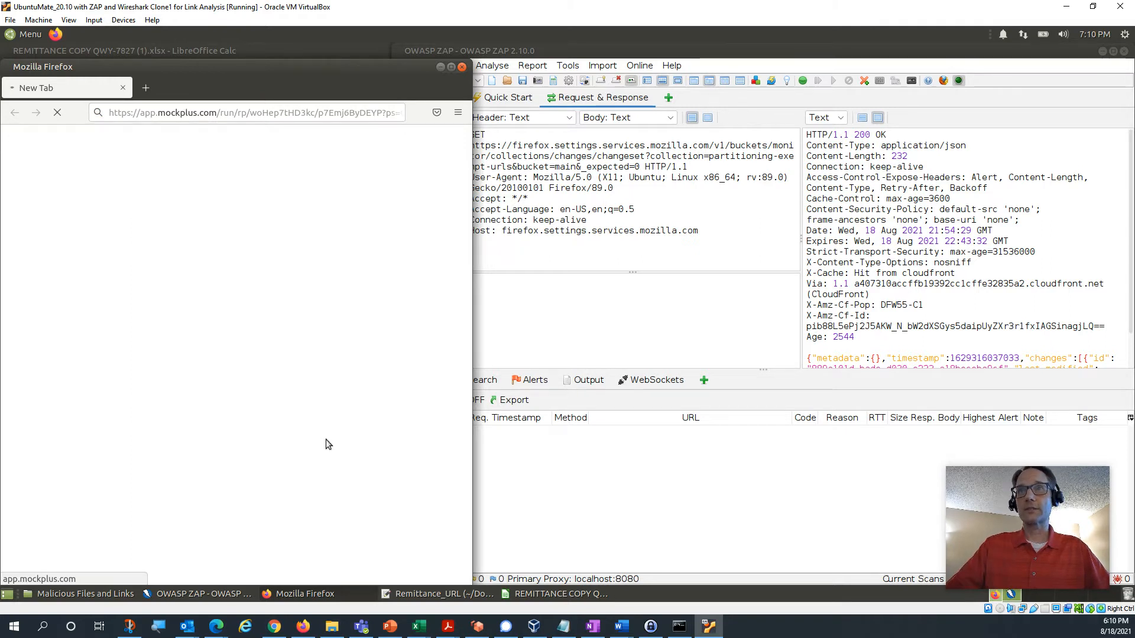
pyautogui.moveTo(671, 53)
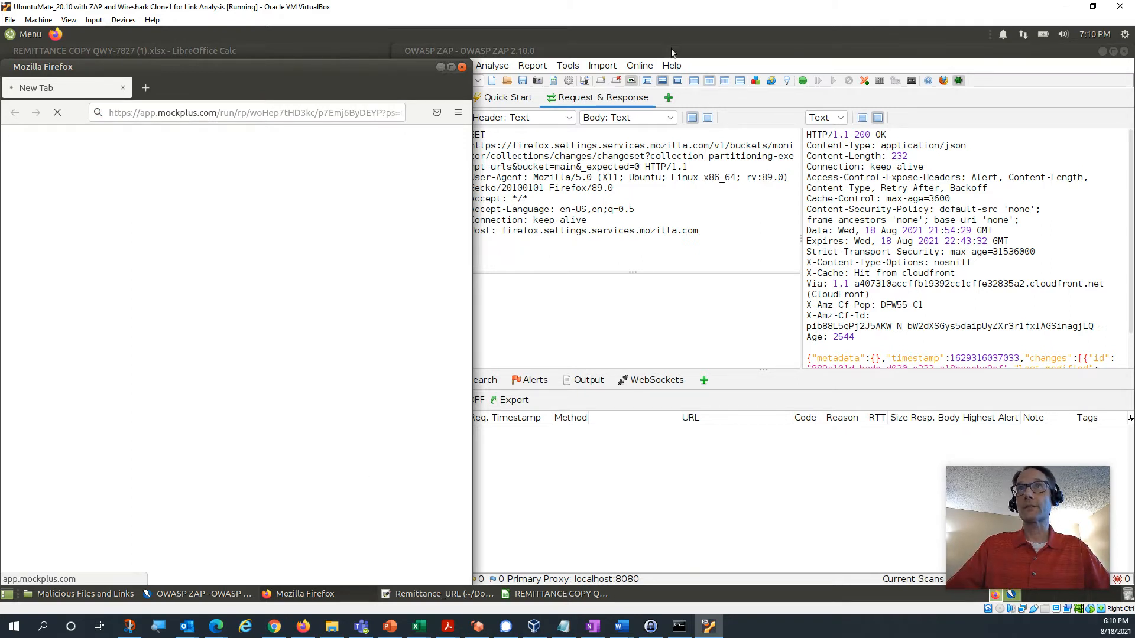
pyautogui.click(469, 51)
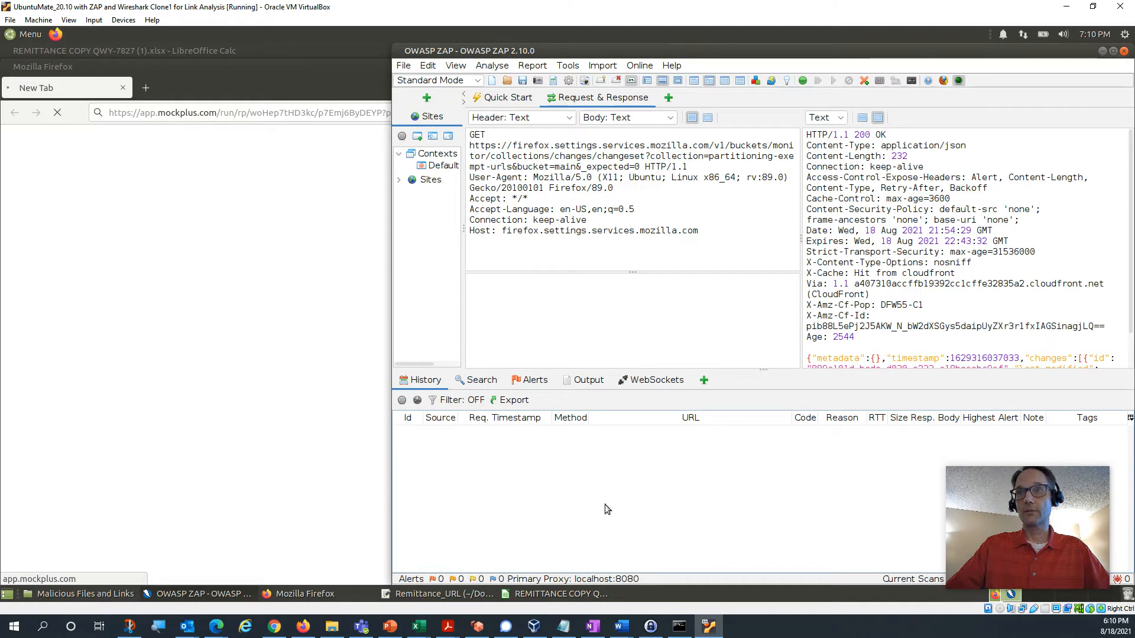
pyautogui.moveTo(780, 282)
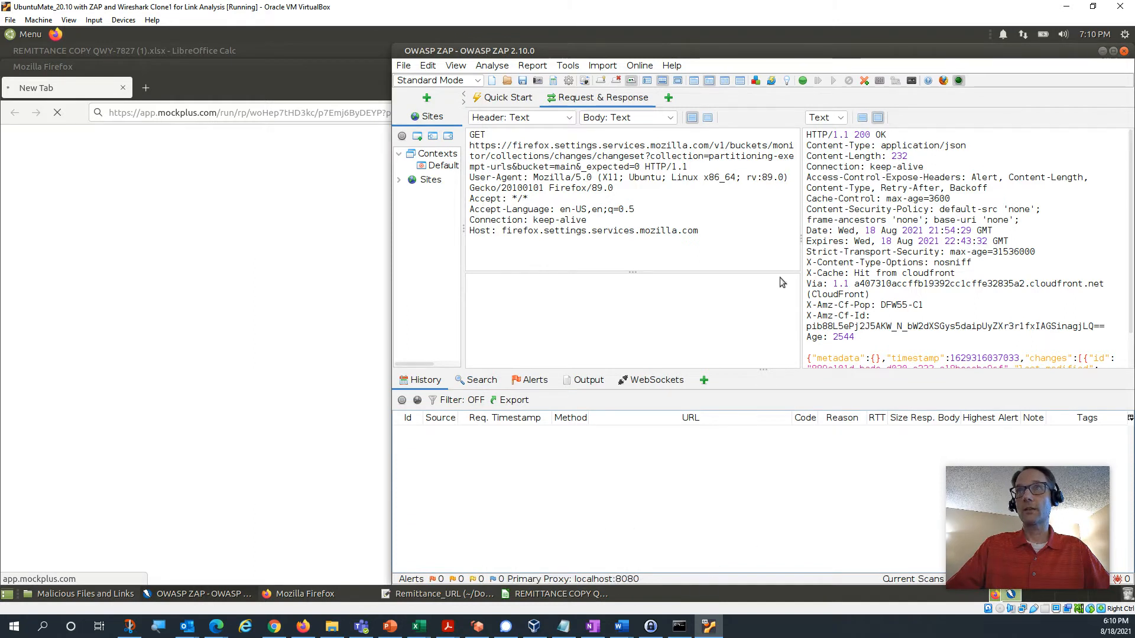
pyautogui.moveTo(593, 568)
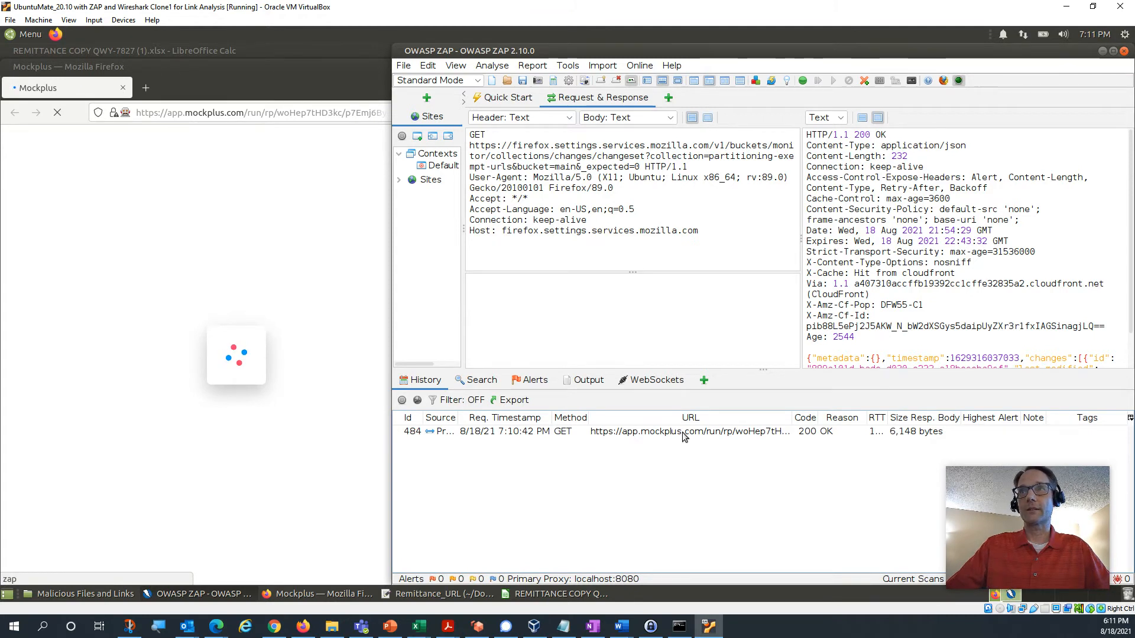
pyautogui.click(687, 431)
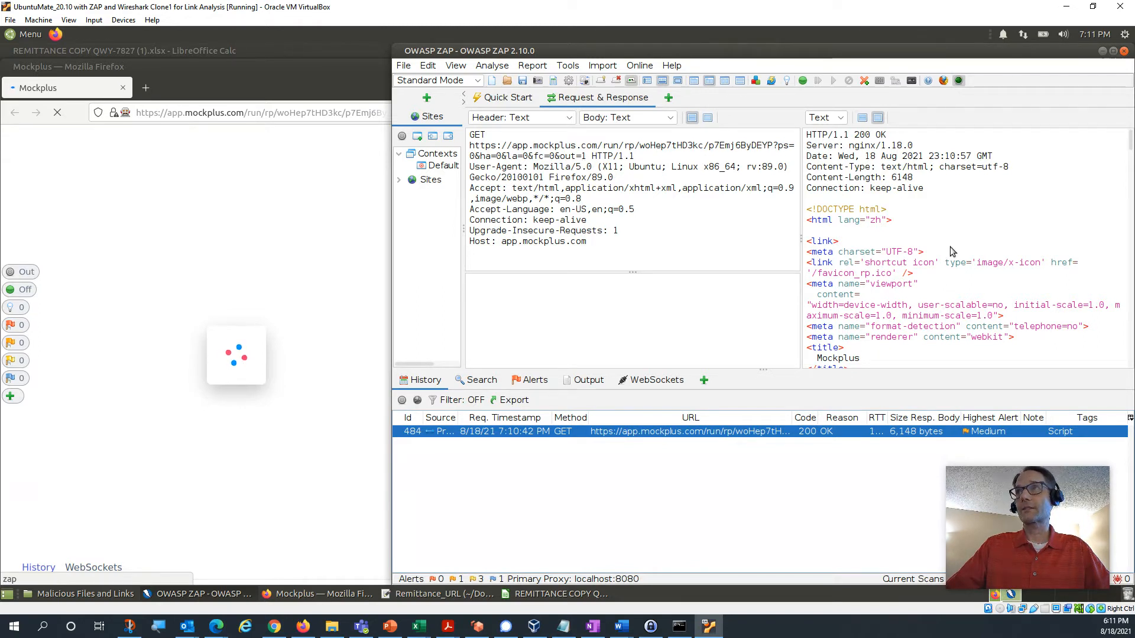
pyautogui.moveTo(950, 259)
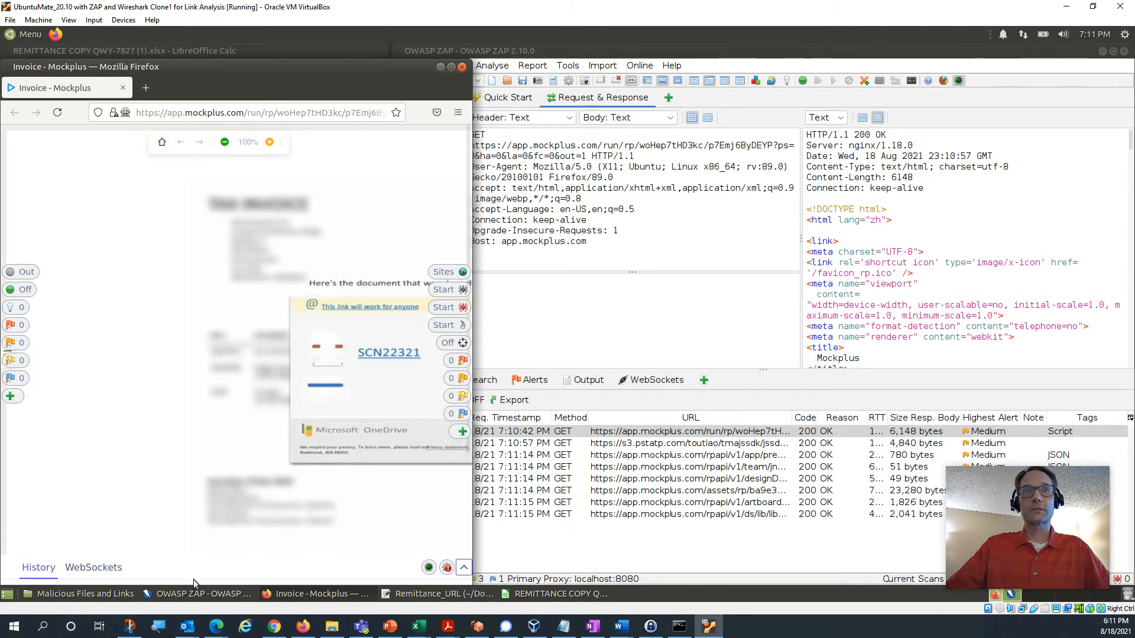
pyautogui.moveTo(243, 544)
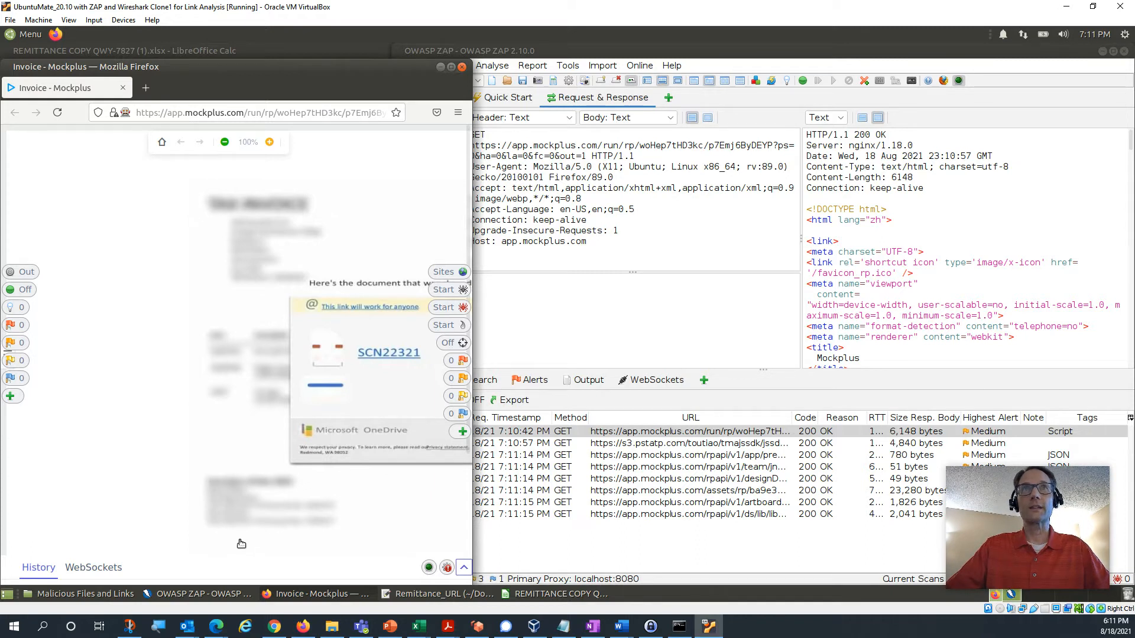
pyautogui.moveTo(378, 354)
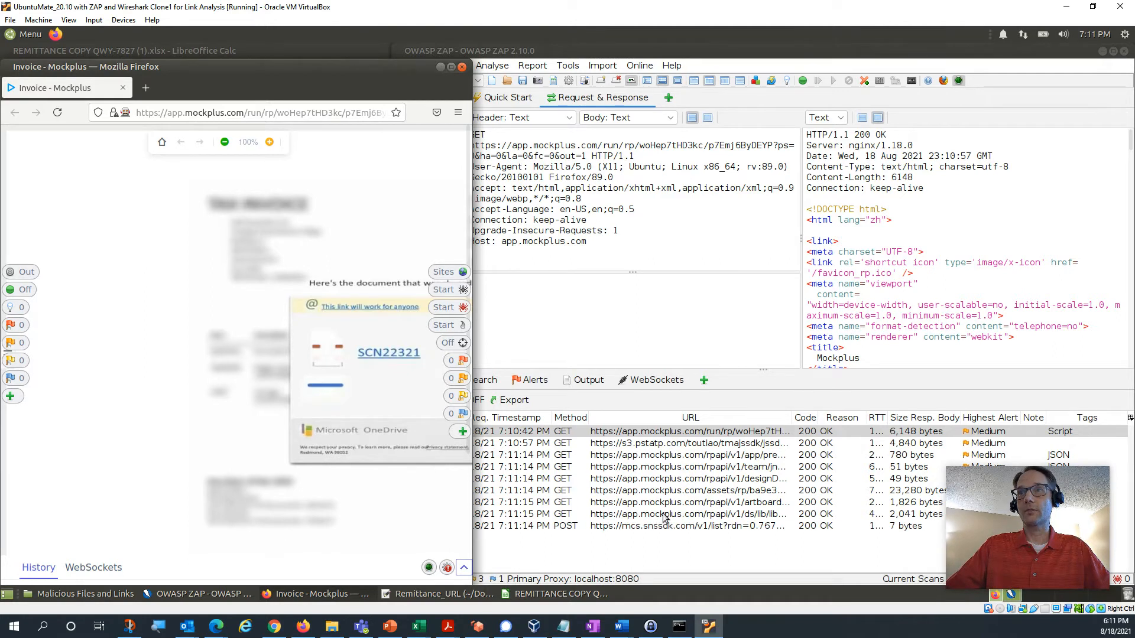
# Step: Select the latest snssdk.com POST request in ZAP's History tab
pyautogui.click(468, 49)
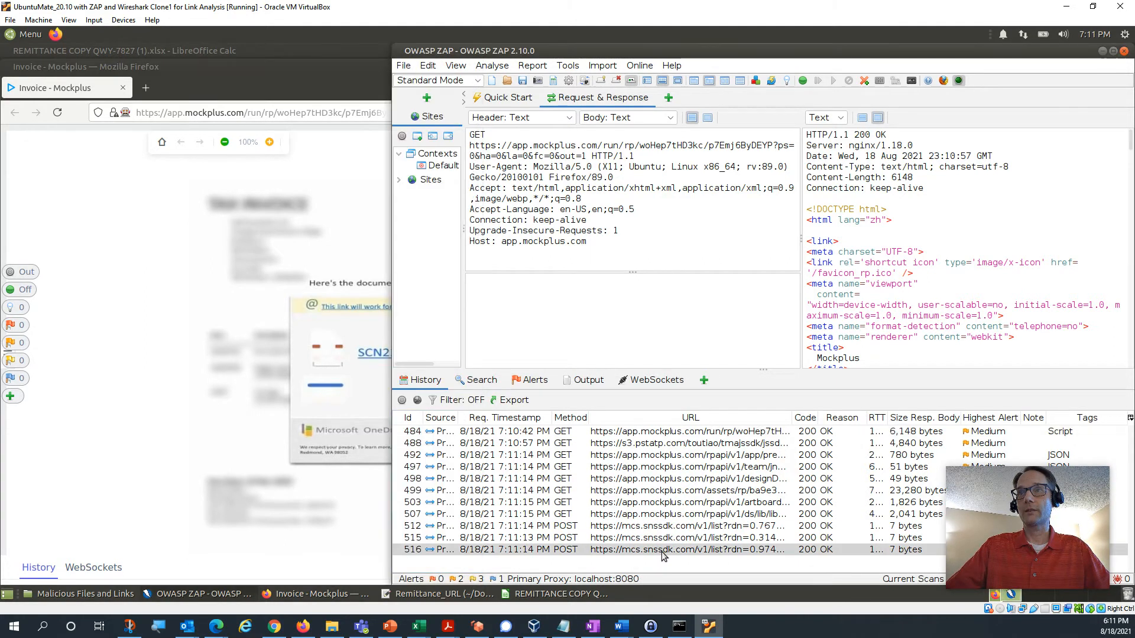
pyautogui.click(659, 549)
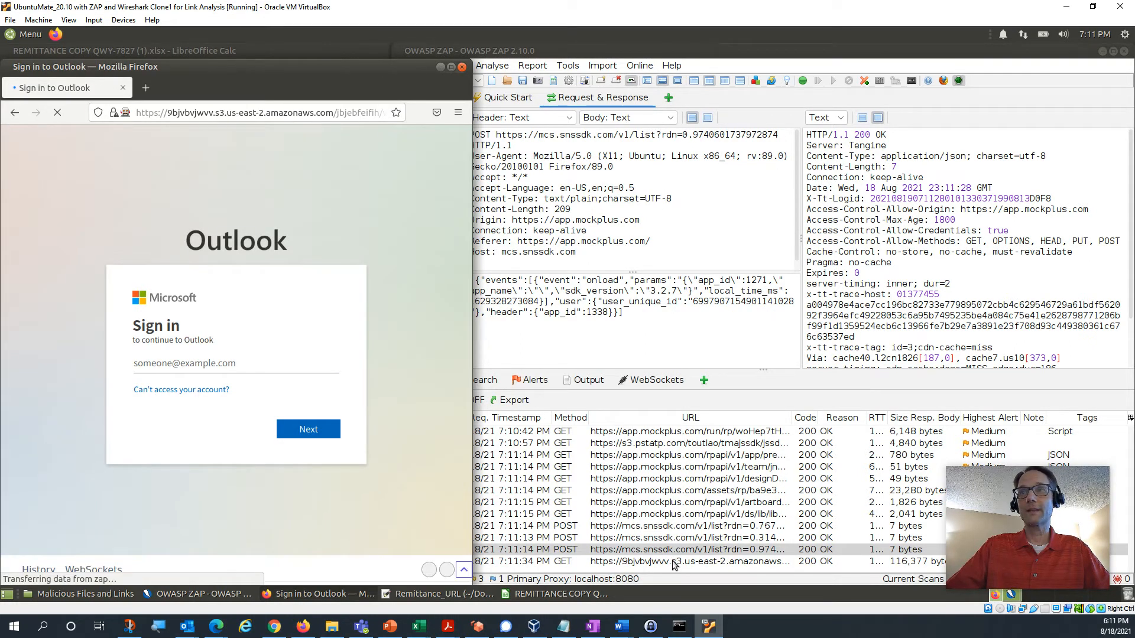
# Step: Select the GET 9bjvbvjwvv.s3.us-east-2.amazonaws.com row to view its AmazonS3 HTML response headers
pyautogui.click(687, 561)
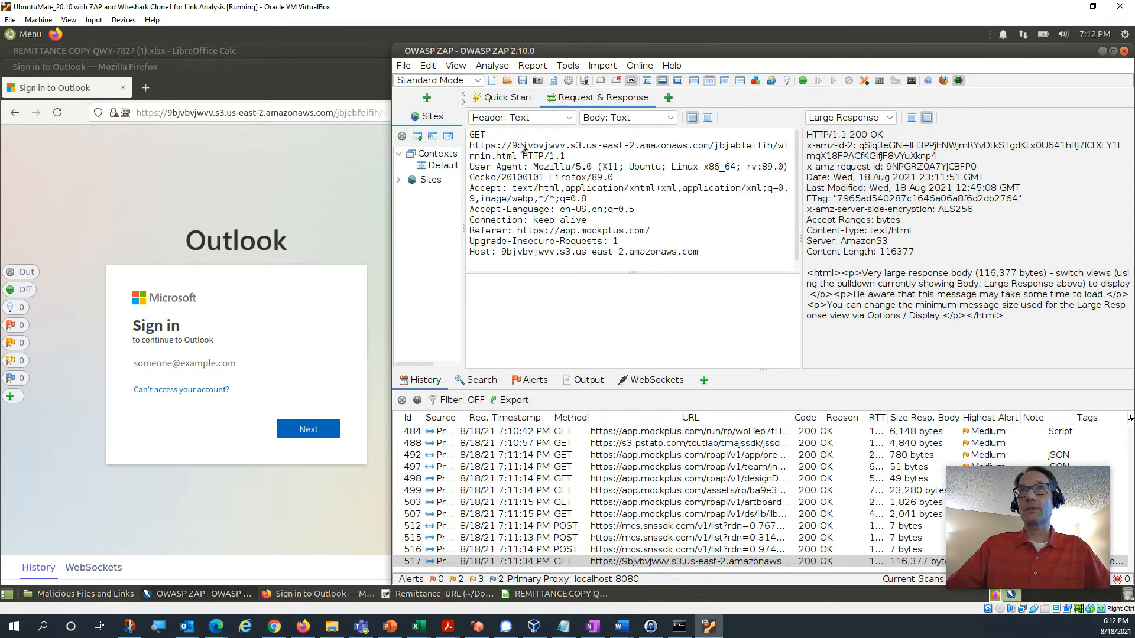
pyautogui.moveTo(680, 152)
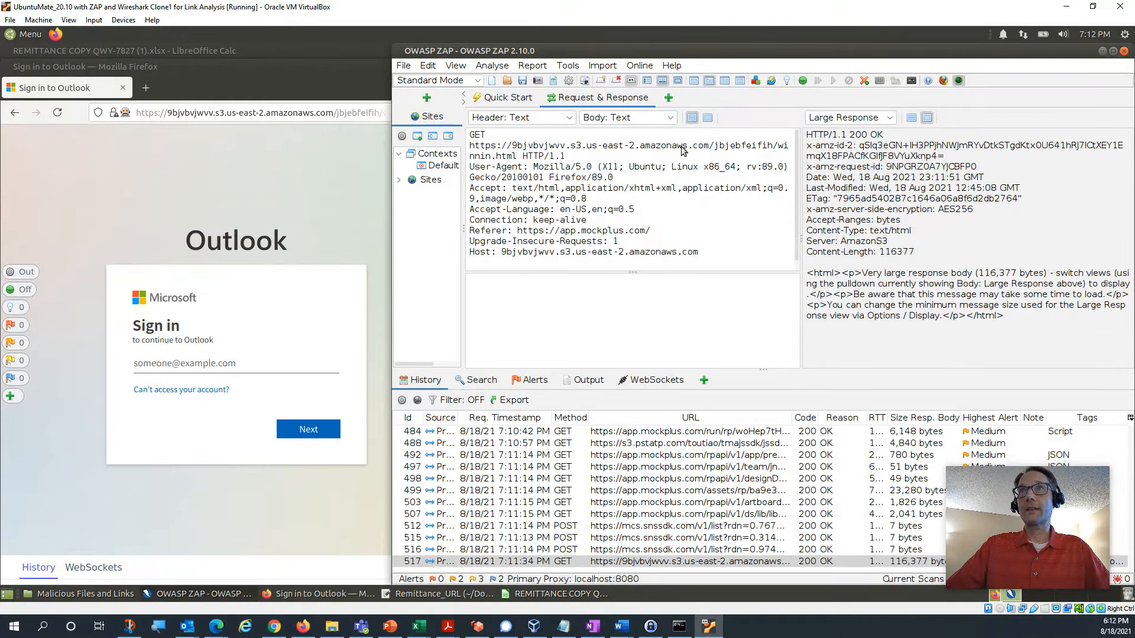
pyautogui.moveTo(303, 191)
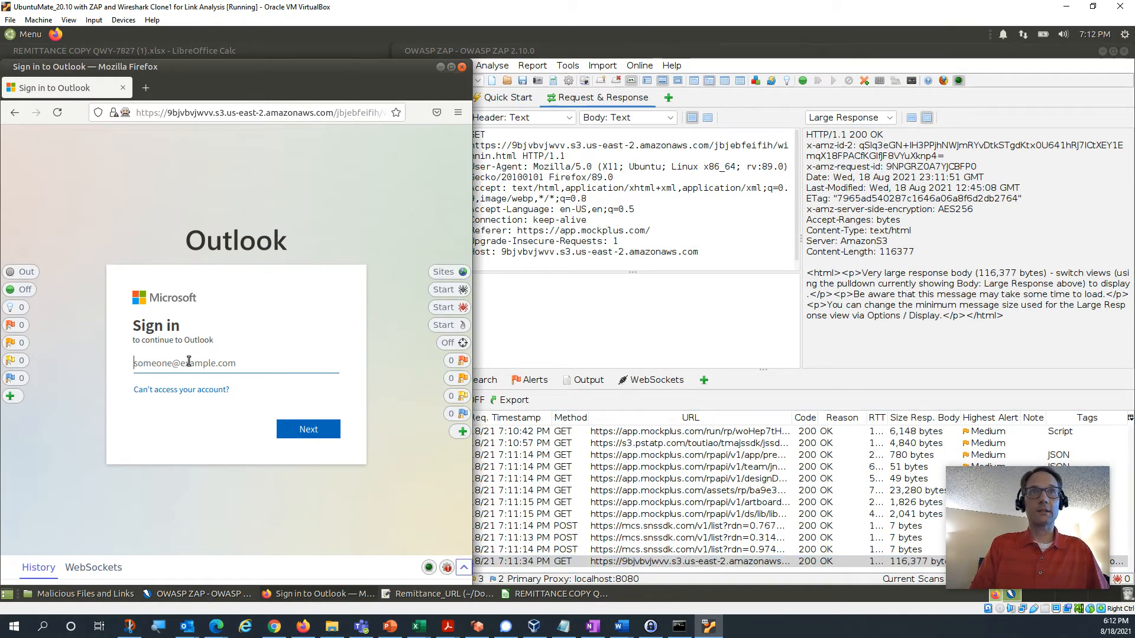
pyautogui.write('test@test.com')
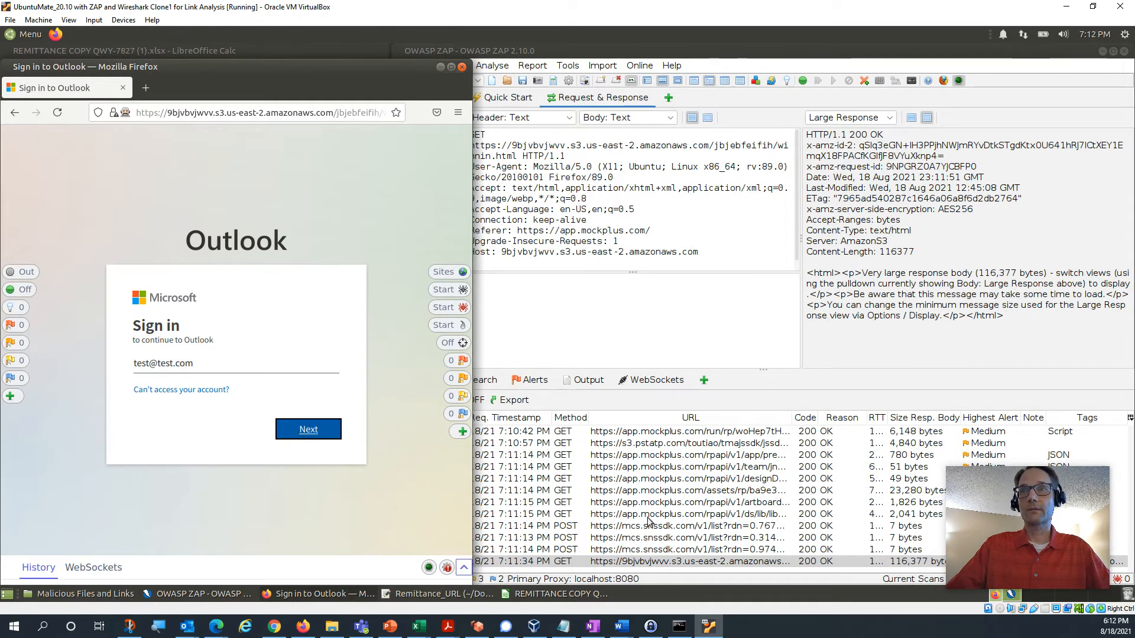
pyautogui.click(308, 429)
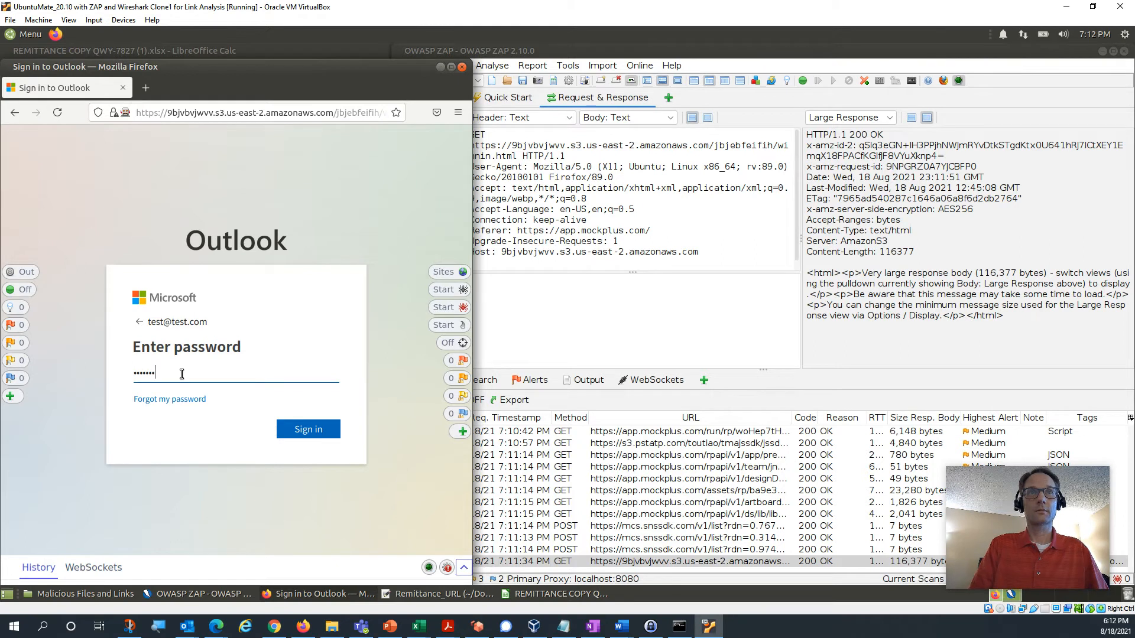
pyautogui.write('password')
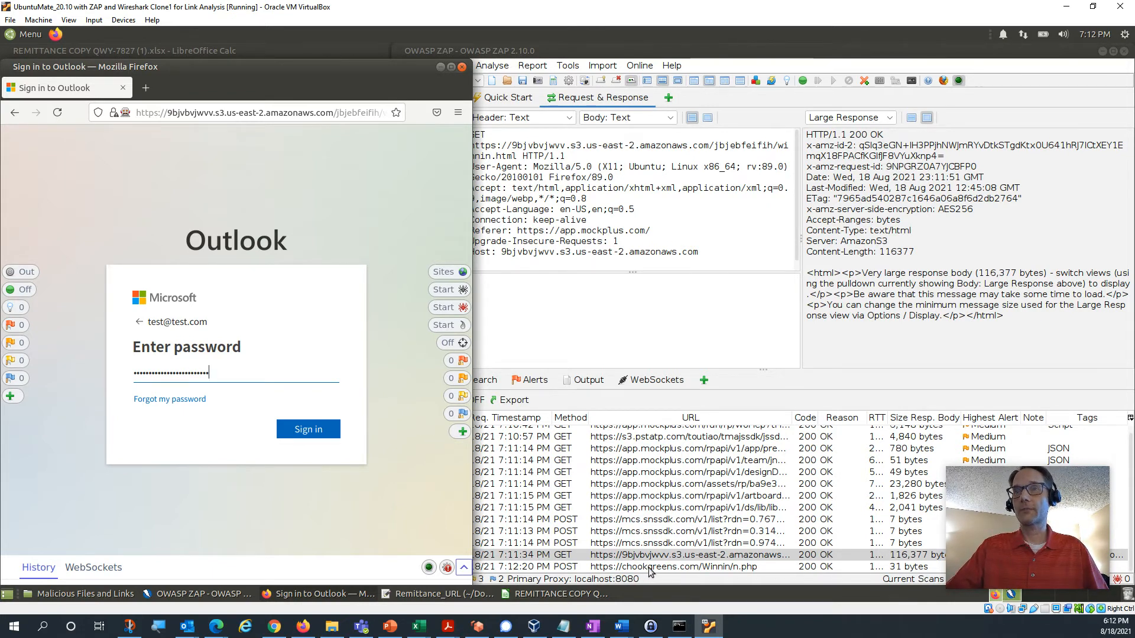
pyautogui.click(673, 566)
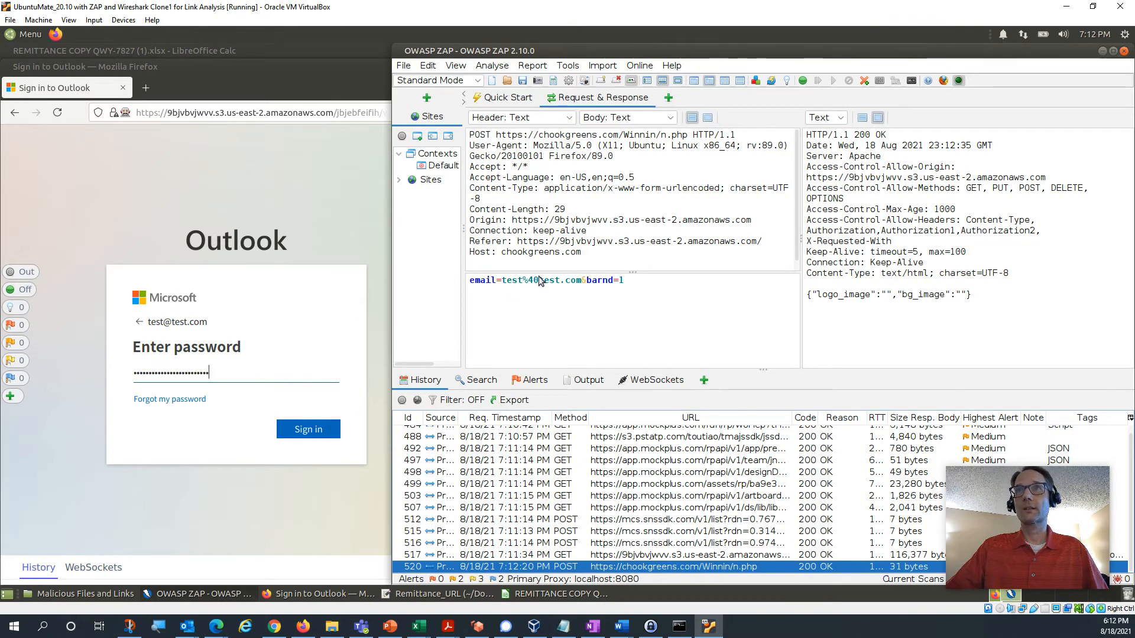
# Step: Highlight email=test%40test.com in the chookgreens.com/Winnin/n.php POST request body
pyautogui.doubleClick(543, 280)
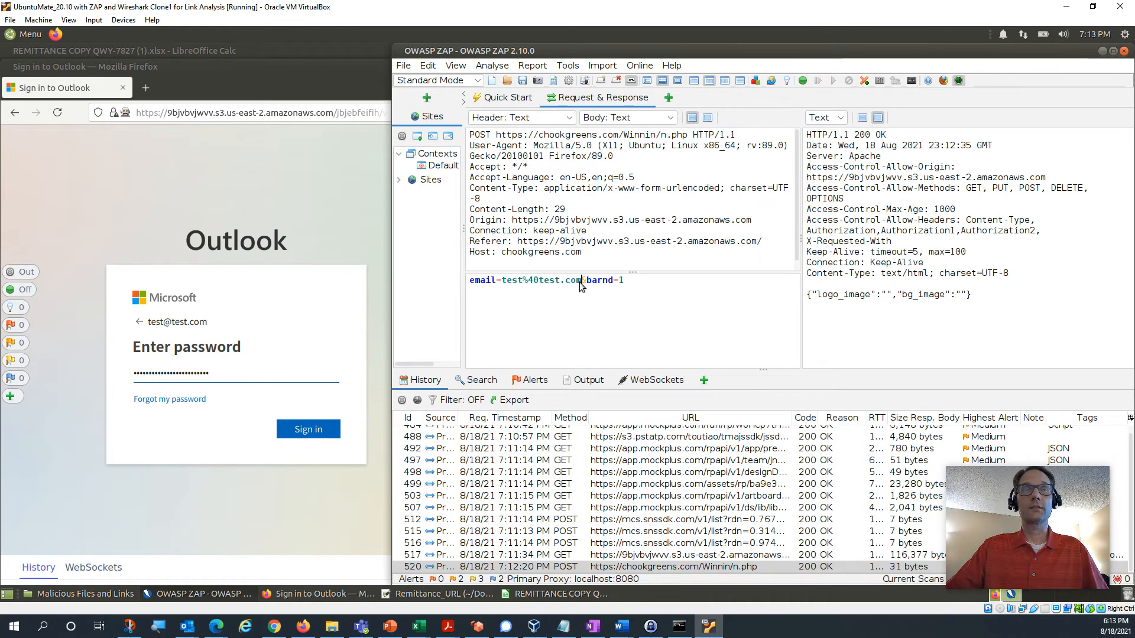
pyautogui.moveTo(551, 191)
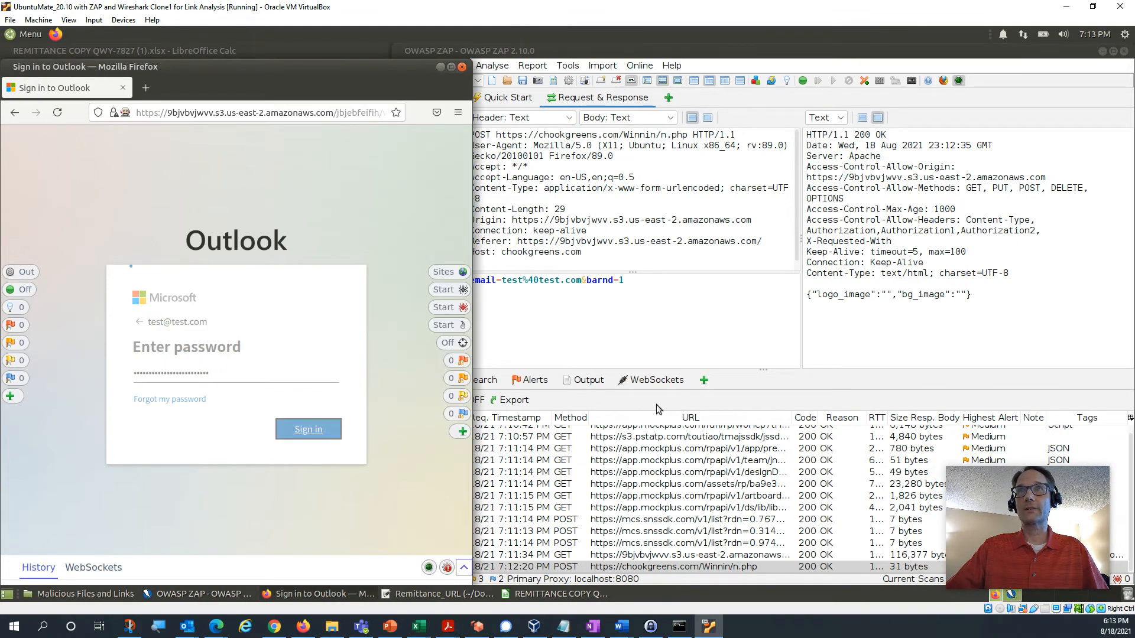
pyautogui.moveTo(604, 352)
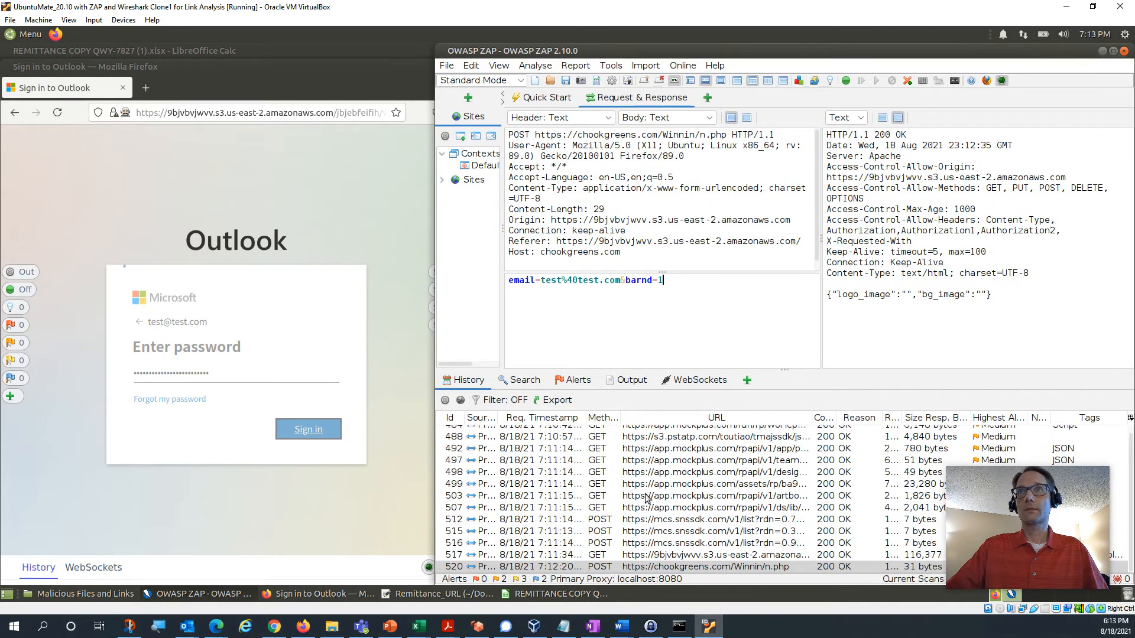
pyautogui.moveTo(693, 528)
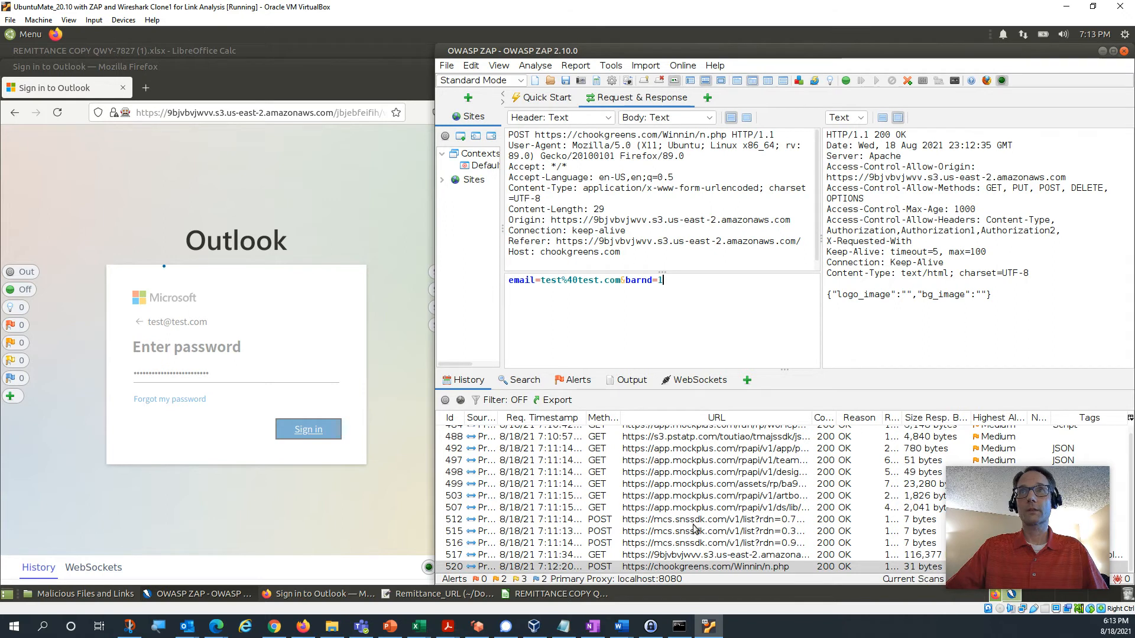
# Step: Submit the fake password on the Outlook page, triggering the incorrect-password error and another chookgreens.com POST
pyautogui.click(306, 428)
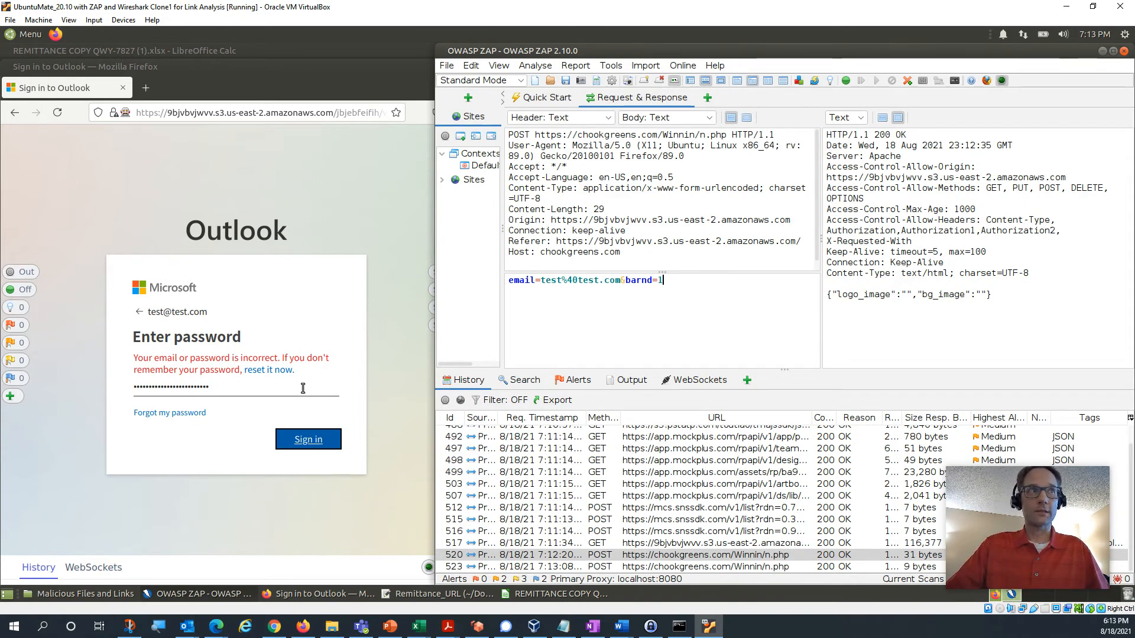
pyautogui.moveTo(729, 571)
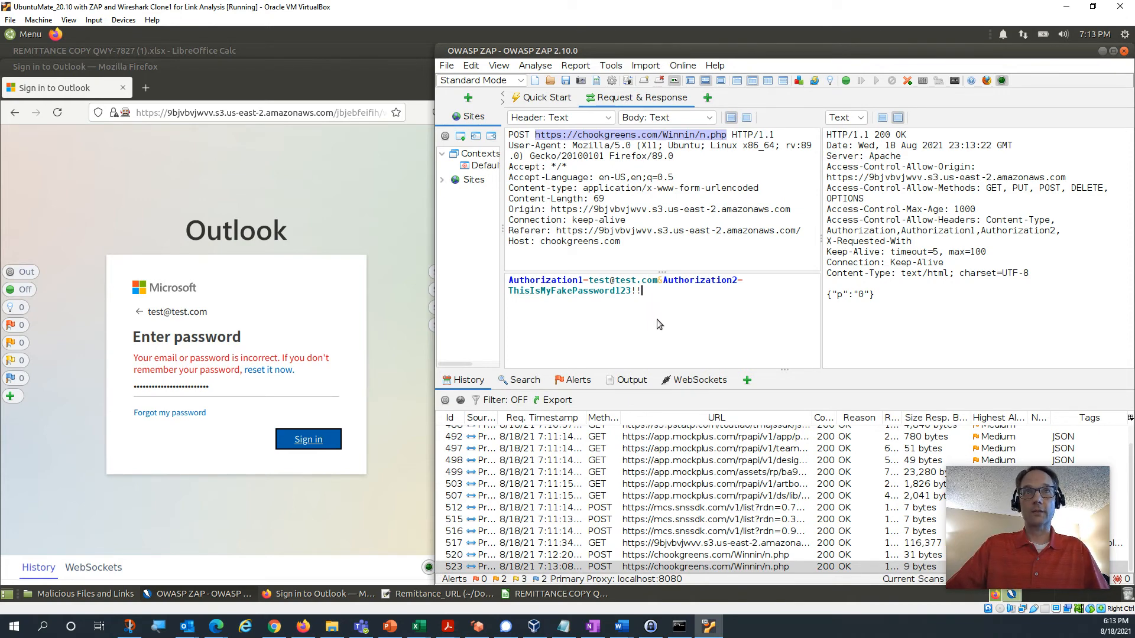
pyautogui.moveTo(633, 331)
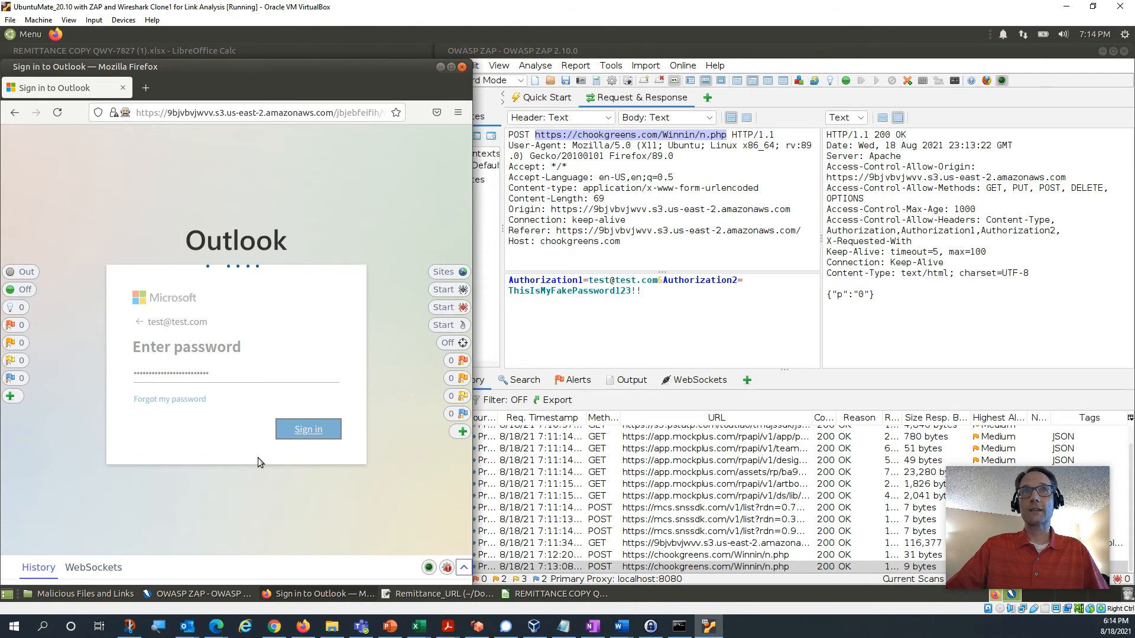
pyautogui.moveTo(706, 539)
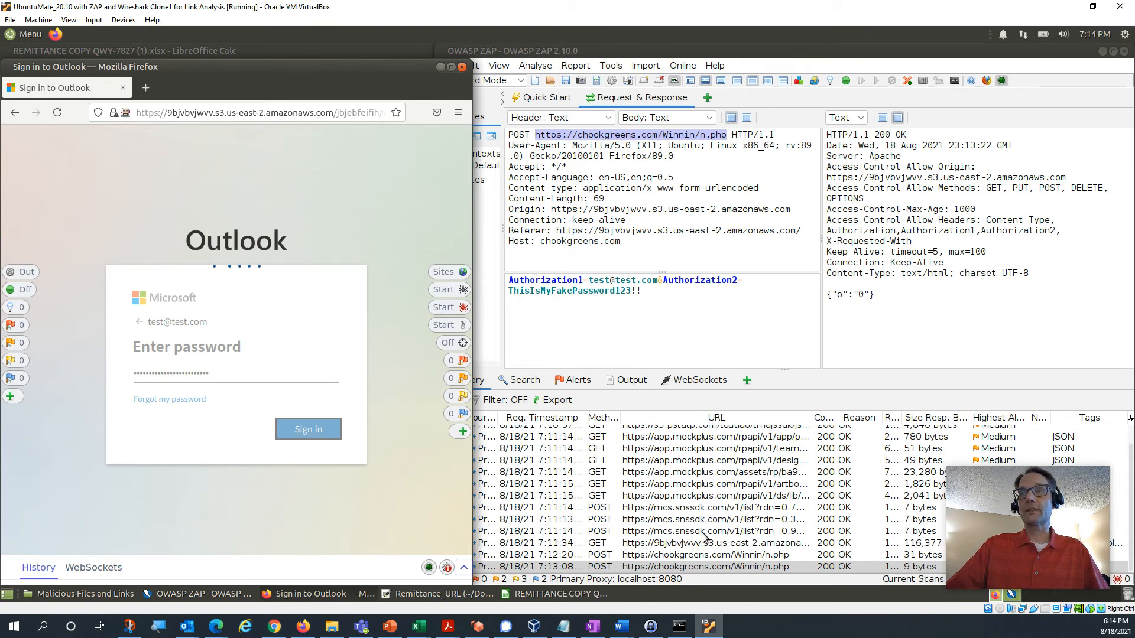
pyautogui.moveTo(686, 572)
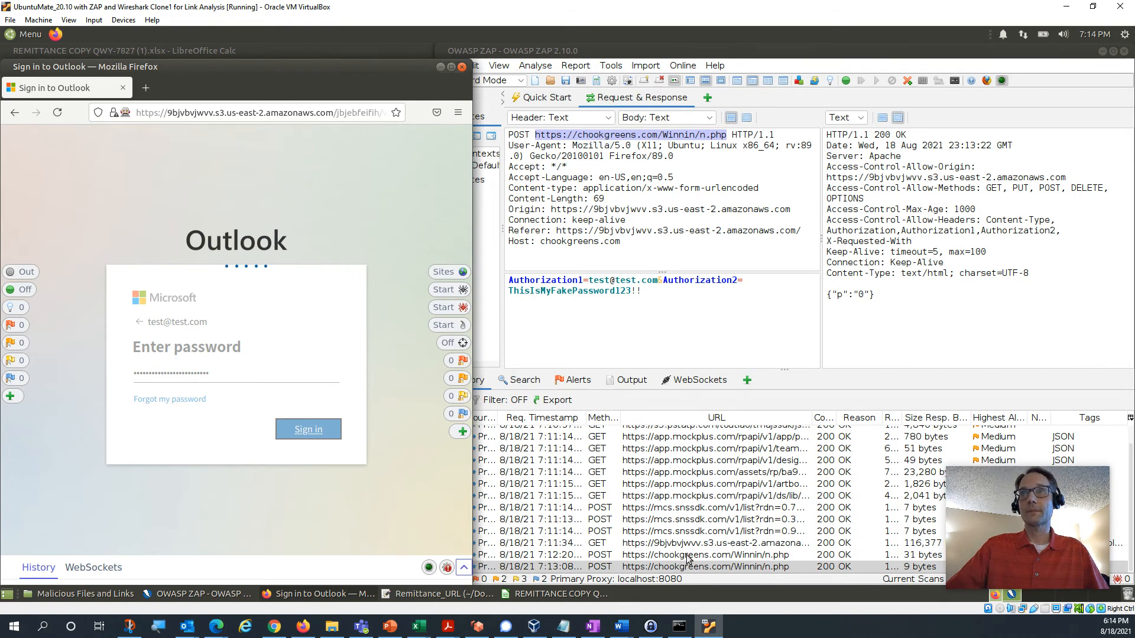
# Step: Resubmit the fake password, getting the incorrect-password error again and a third chookgreens.com POST
pyautogui.click(307, 428)
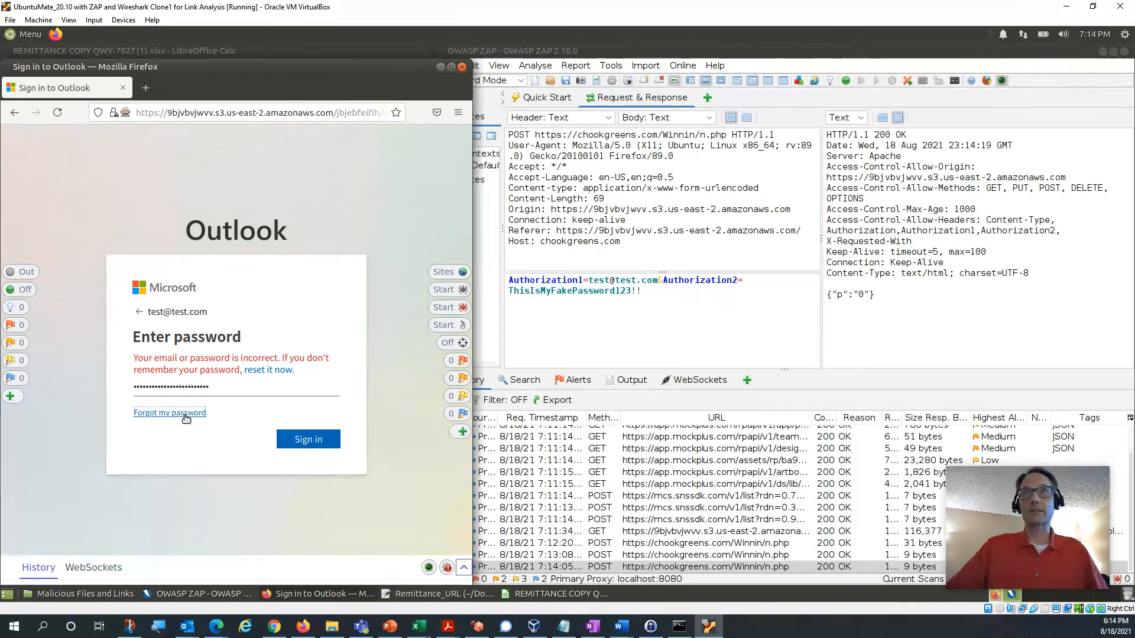
pyautogui.moveTo(268, 370)
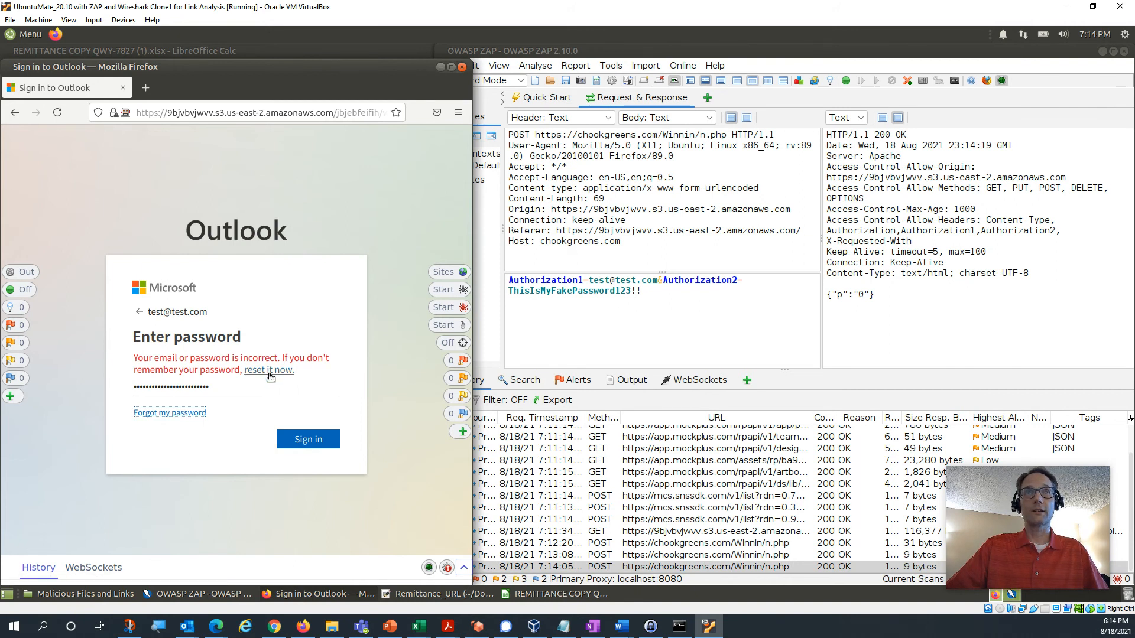